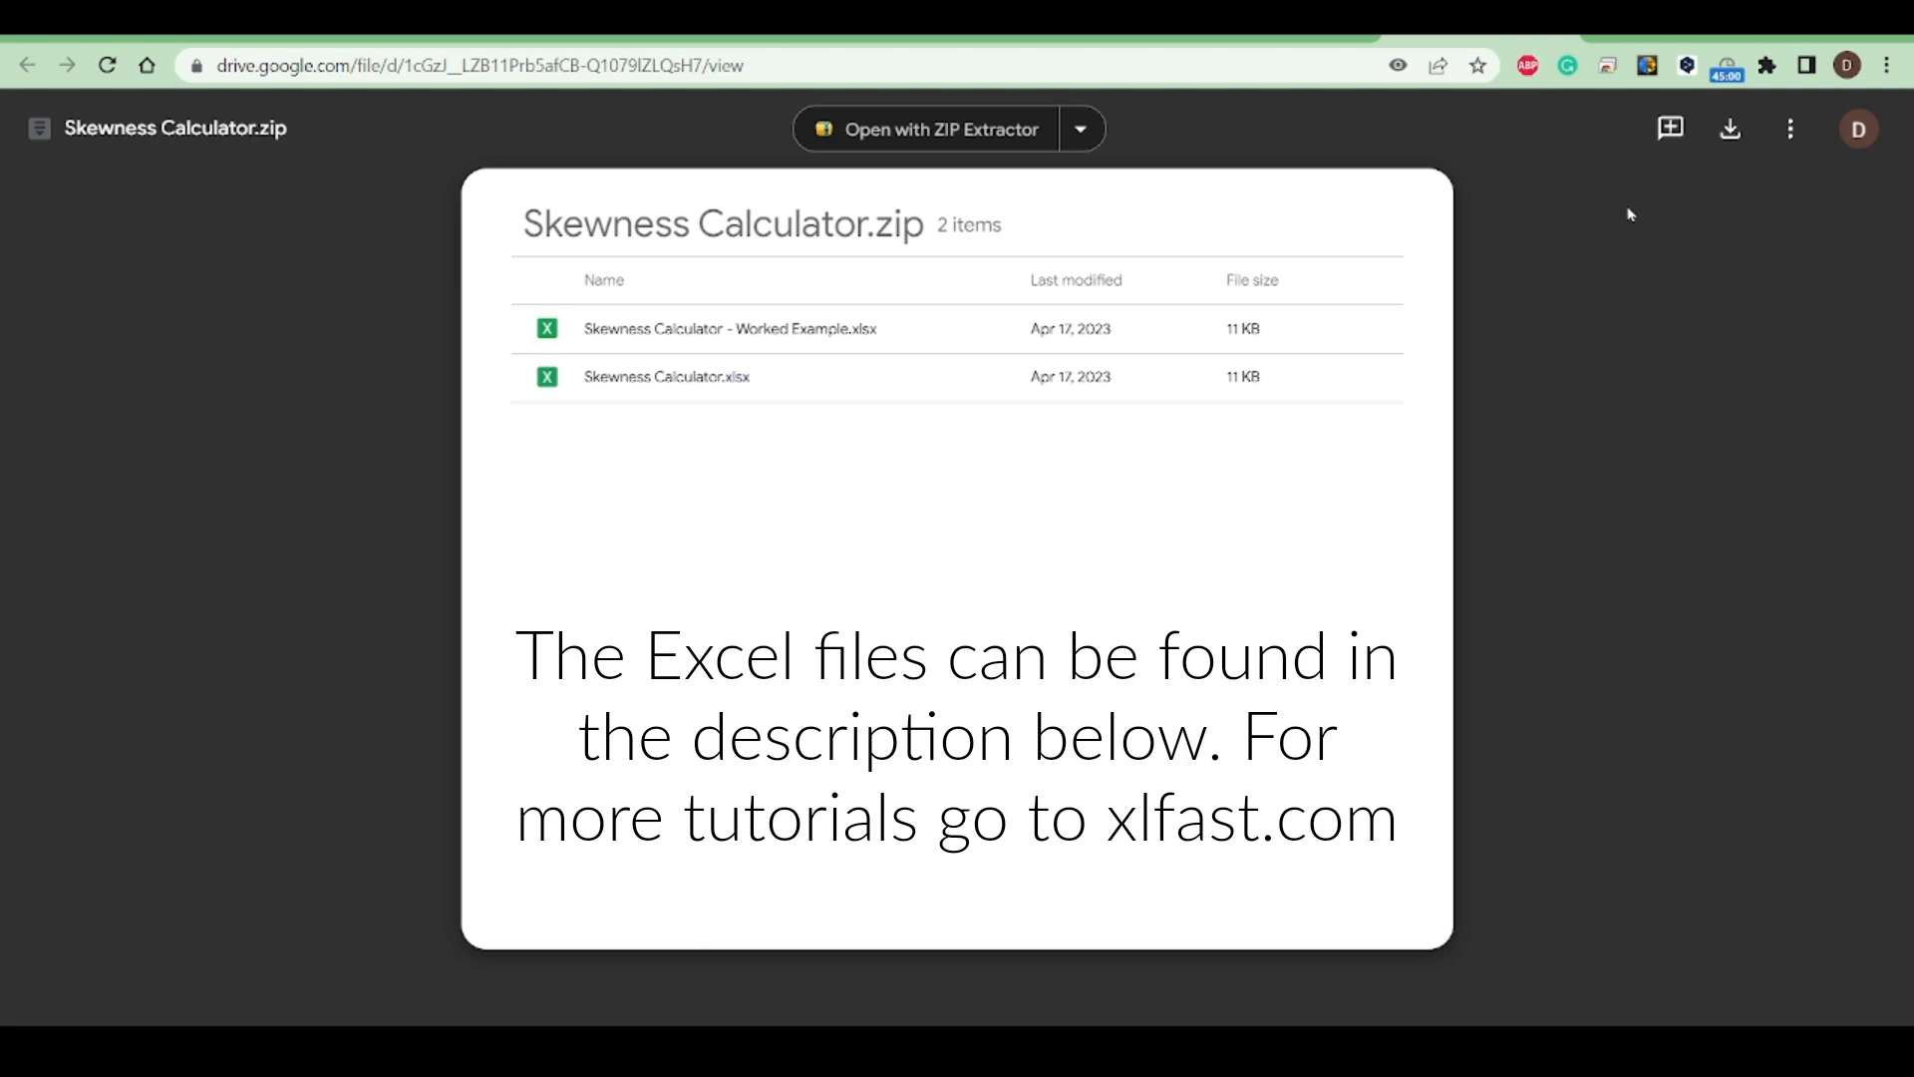
pyautogui.moveTo(1730, 128)
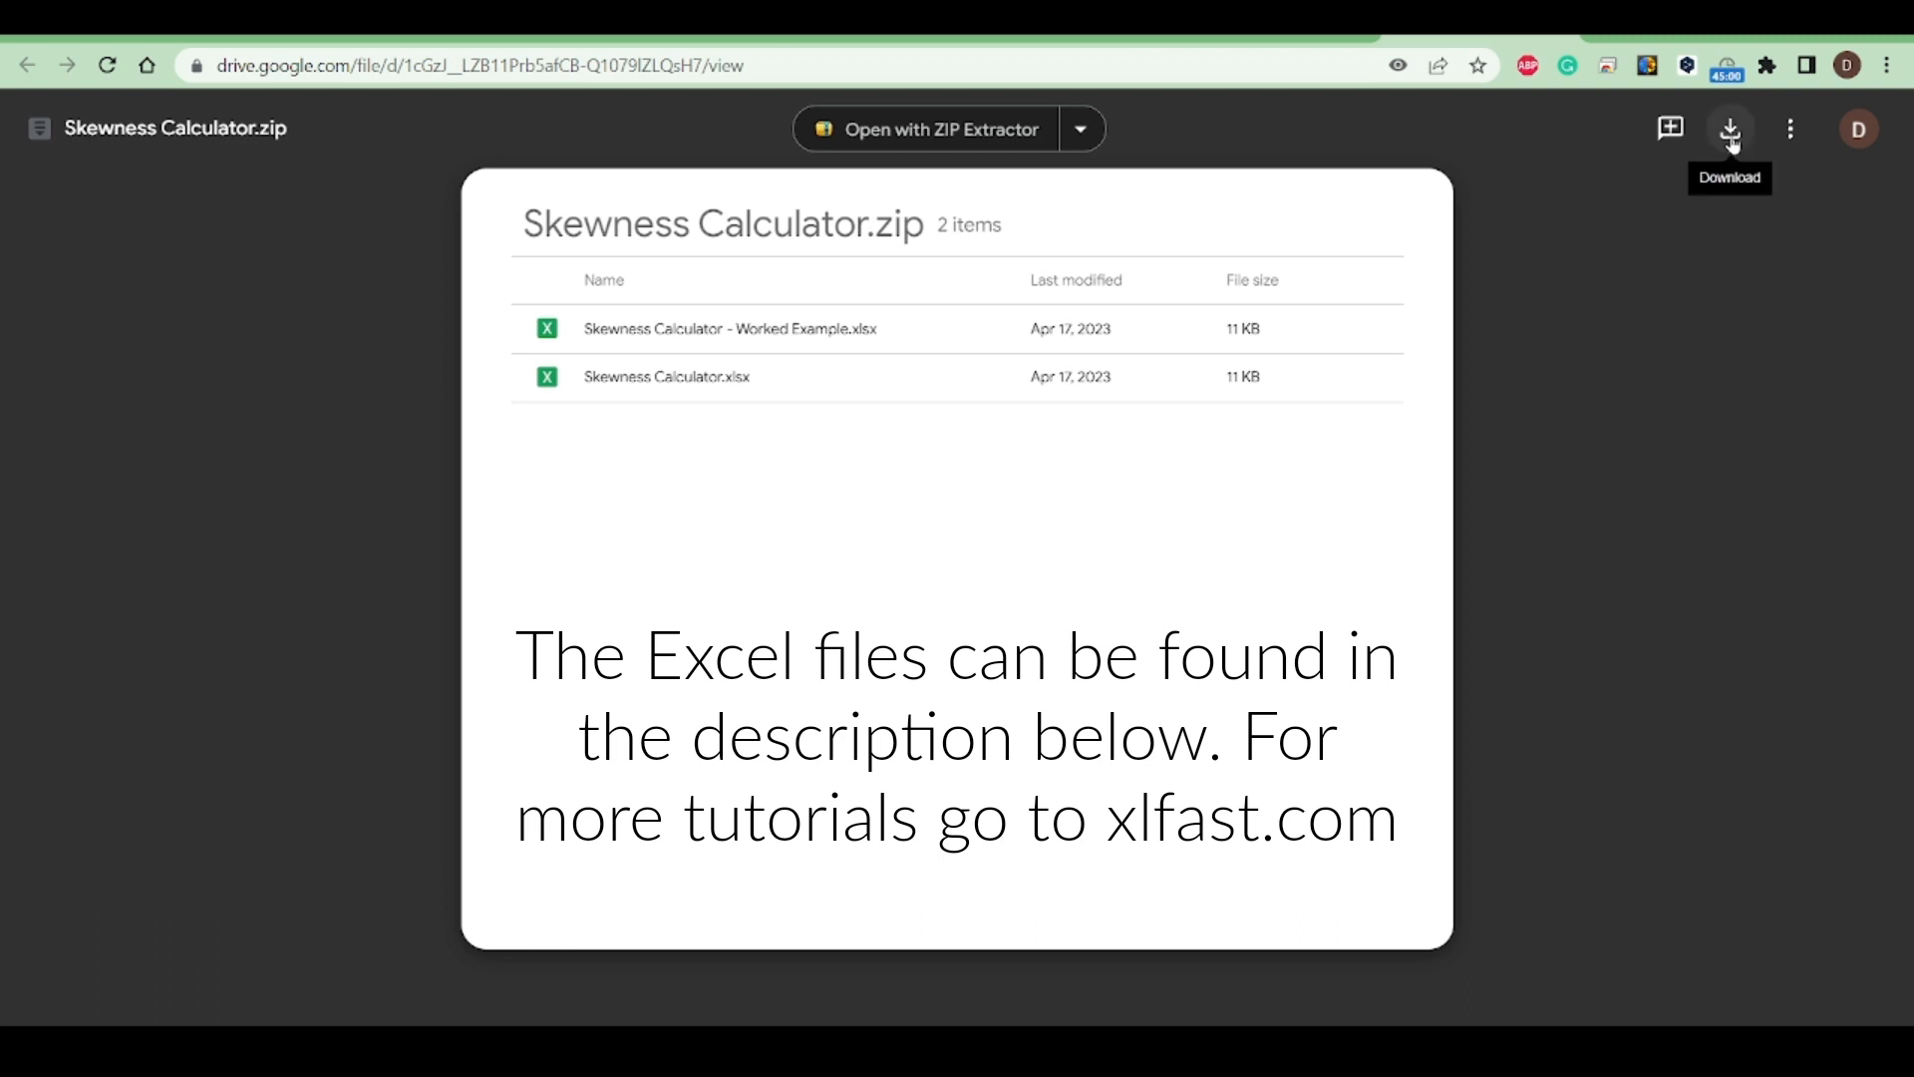
# - Download the Skewness Calculator zip and open Skewness Calculator.xlsx from the extracted files
pyautogui.click(1729, 129)
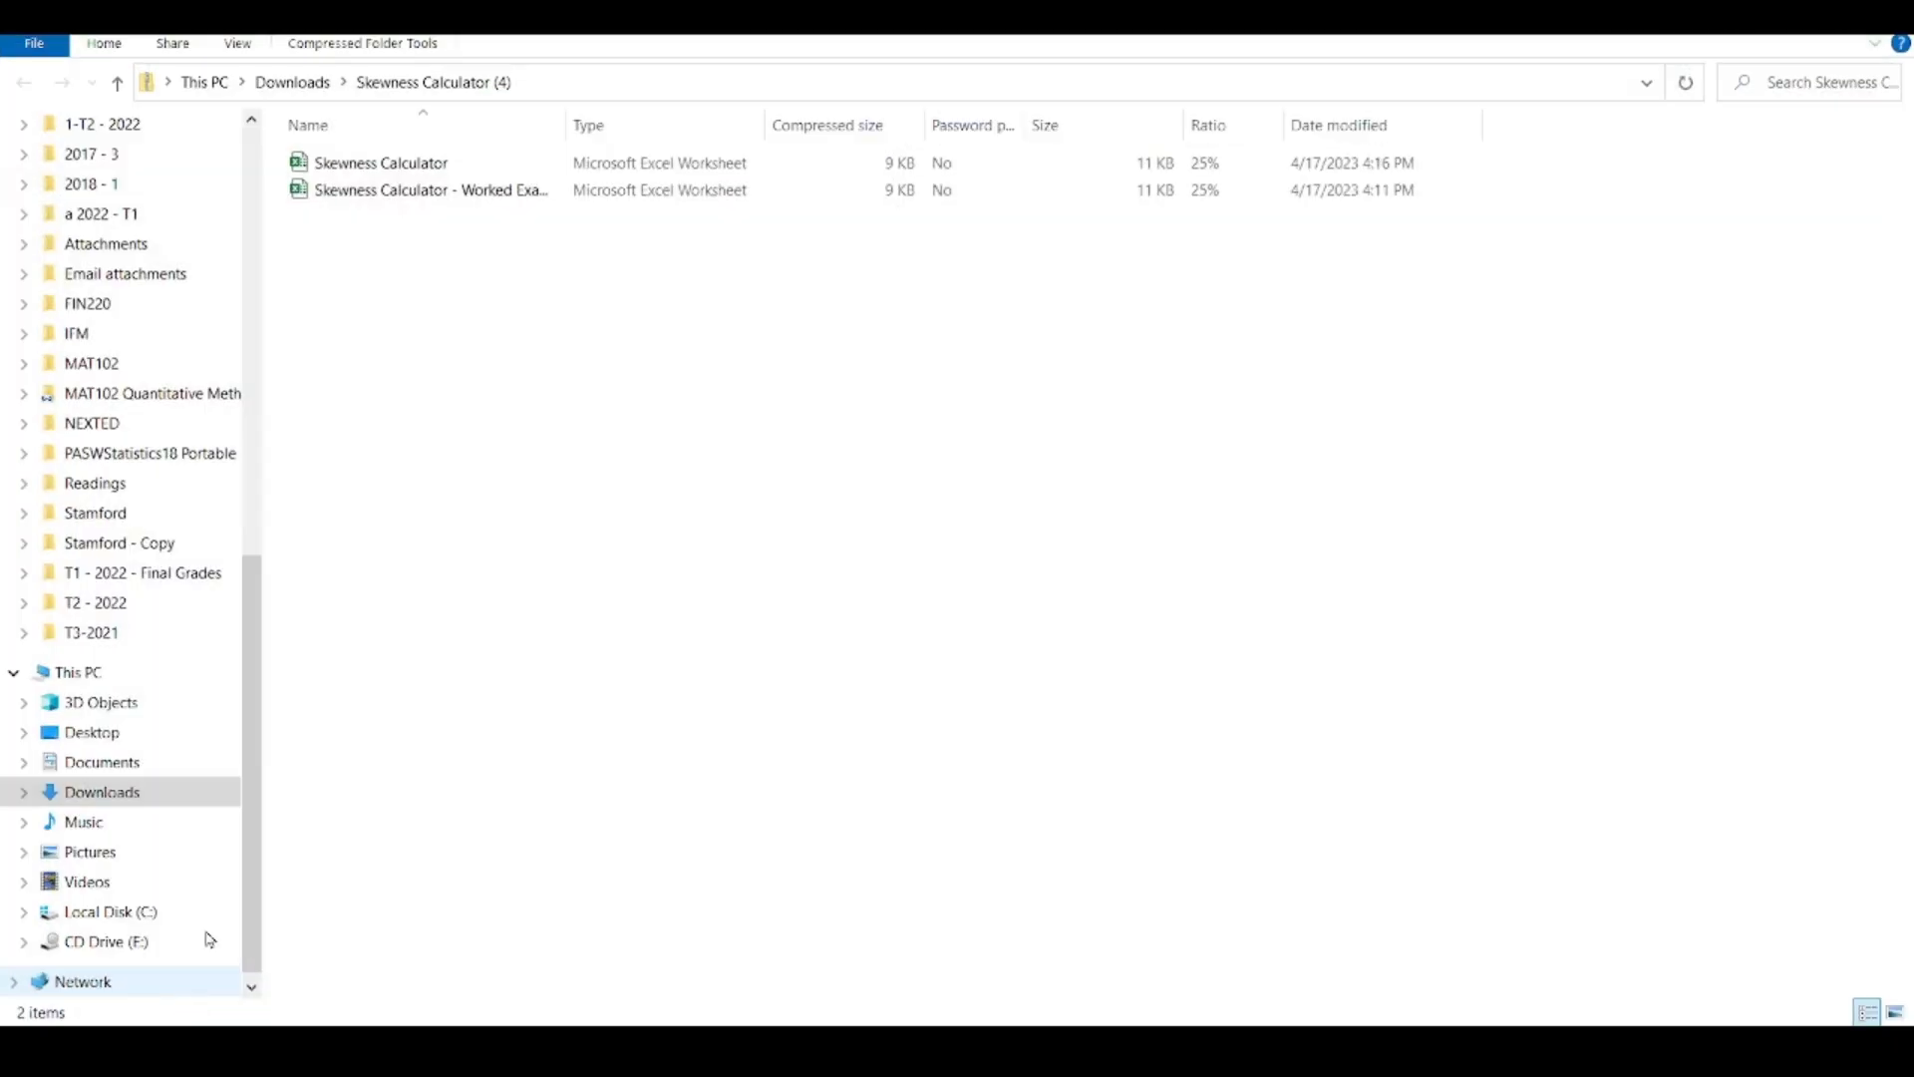
pyautogui.doubleClick(380, 163)
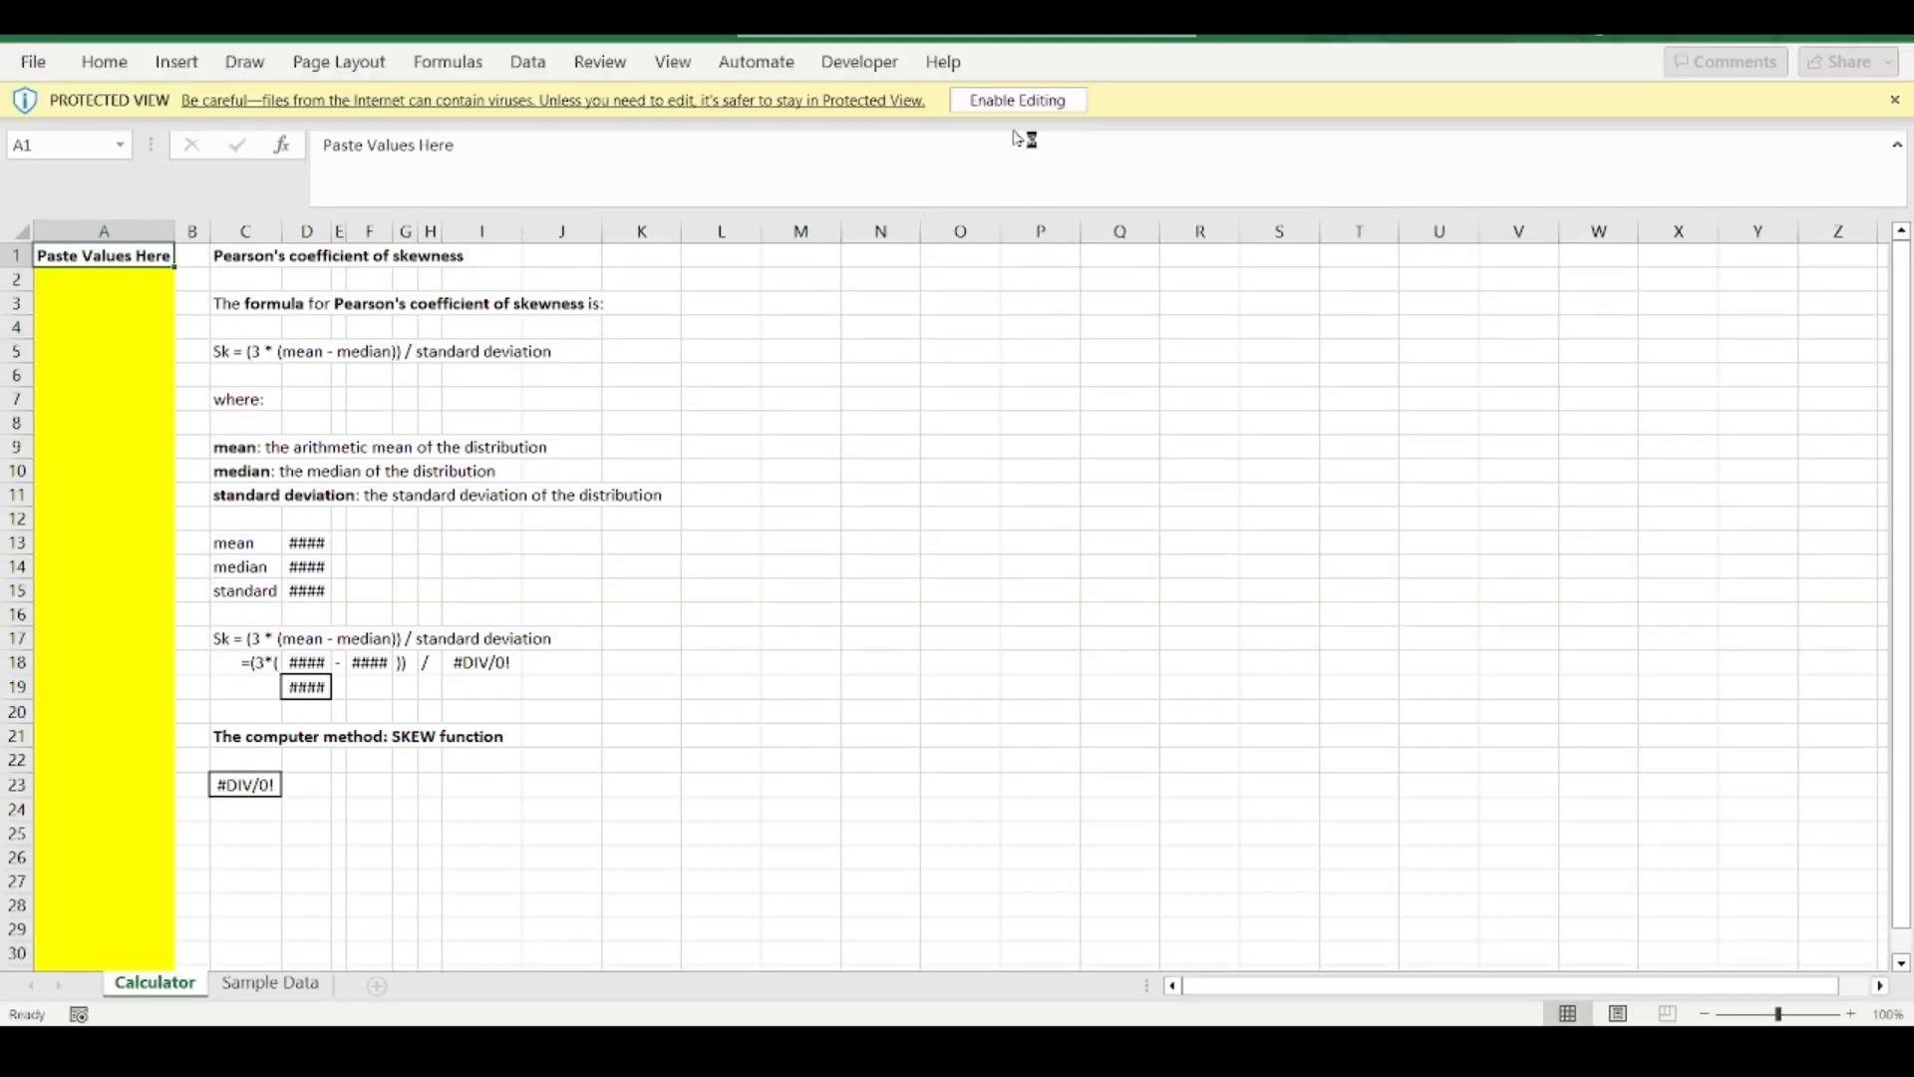
# - Enable editing on the workbook and select C17 to view Pearson's formula text
pyautogui.click(1016, 100)
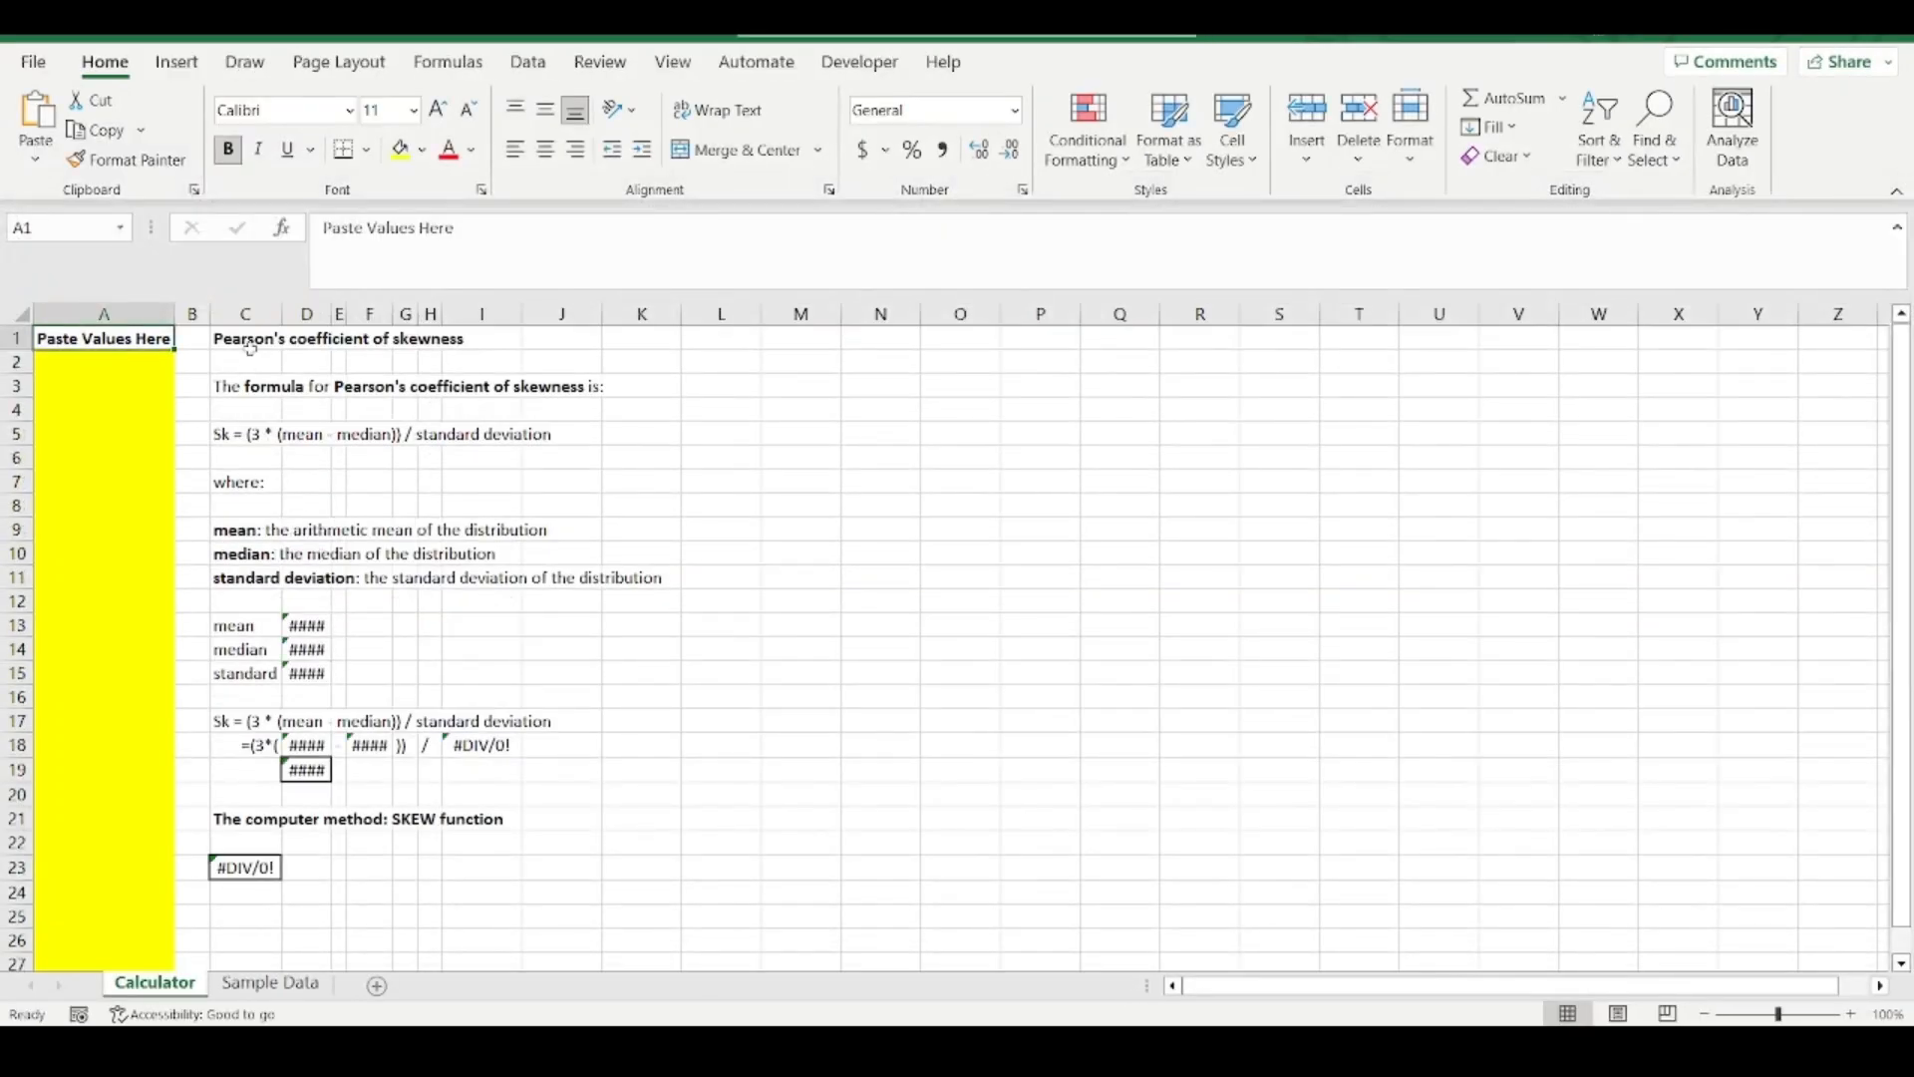
pyautogui.click(246, 720)
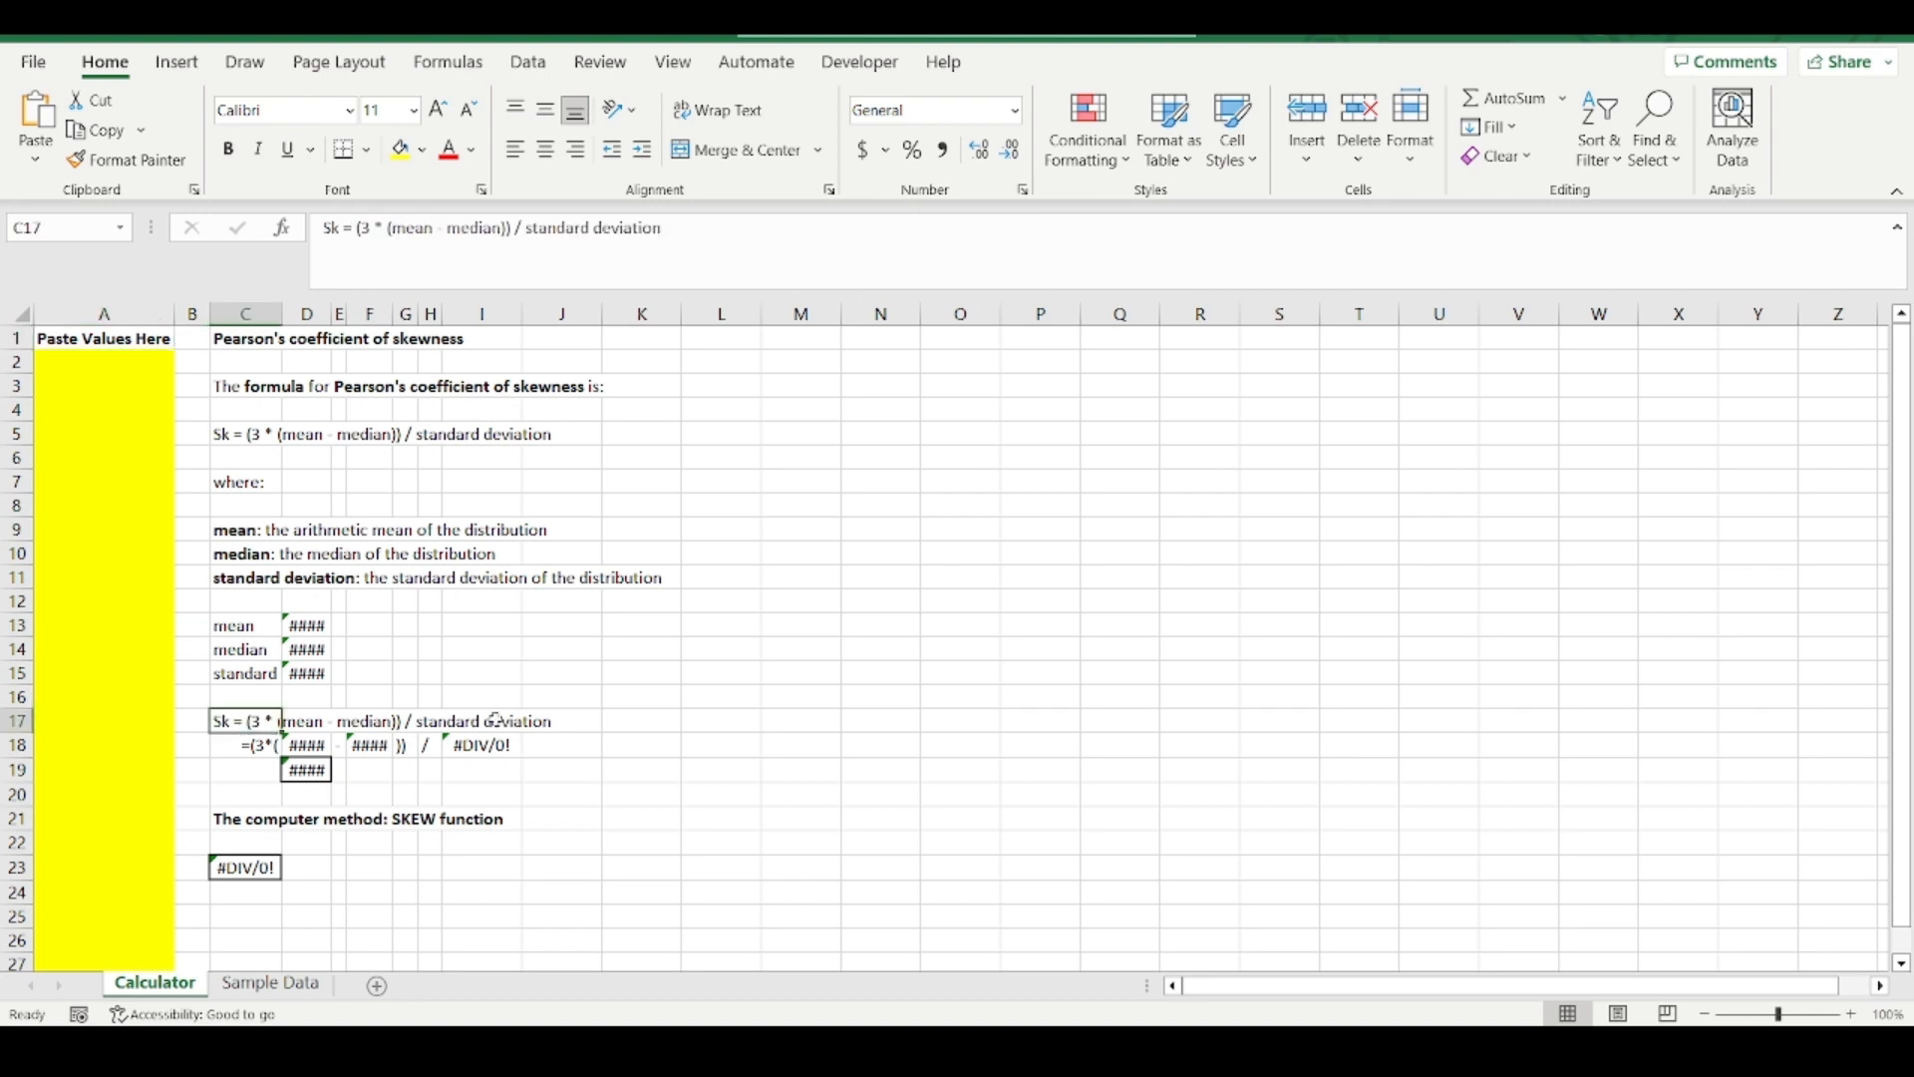
pyautogui.moveTo(494, 718)
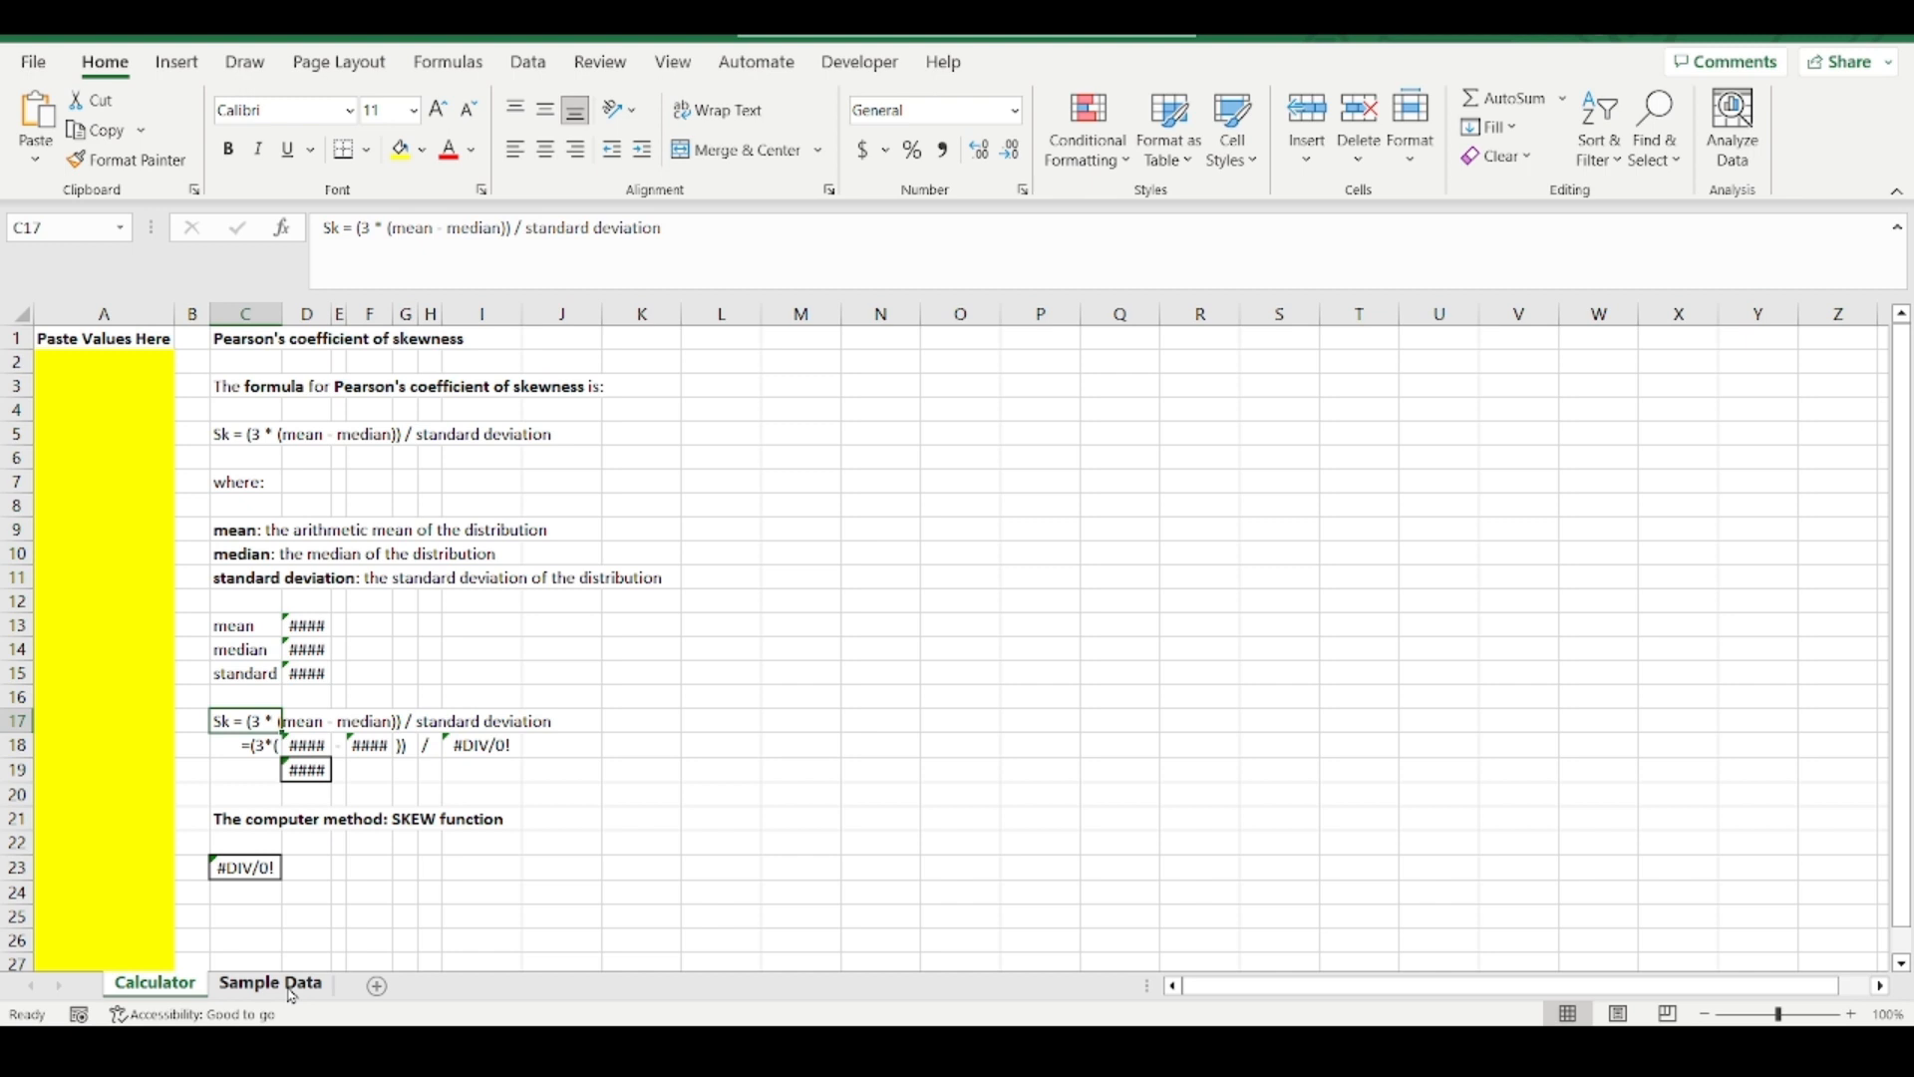
# - Copy A1:A15 from the Sample Data sheet and bring up paste options at Calculator A2
pyautogui.click(270, 981)
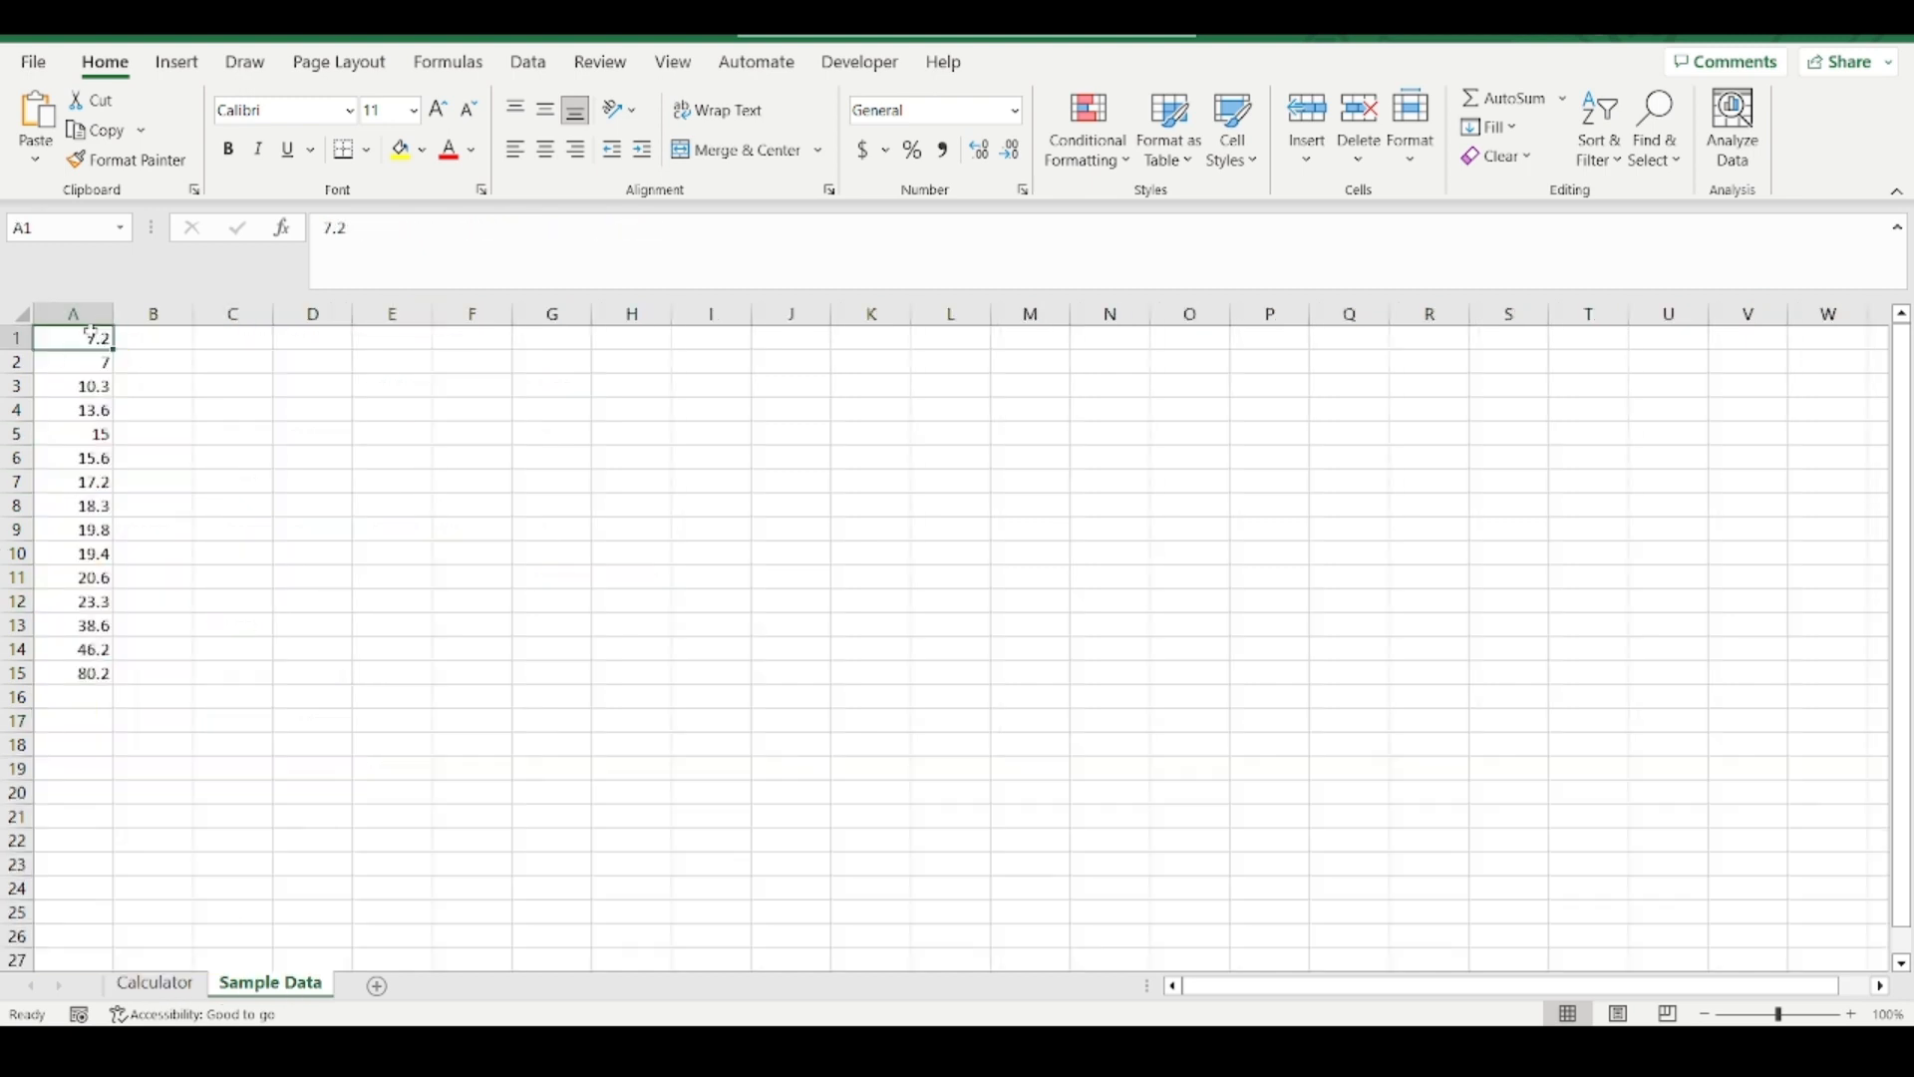
pyautogui.moveTo(72, 338); pyautogui.dragTo(72, 672)
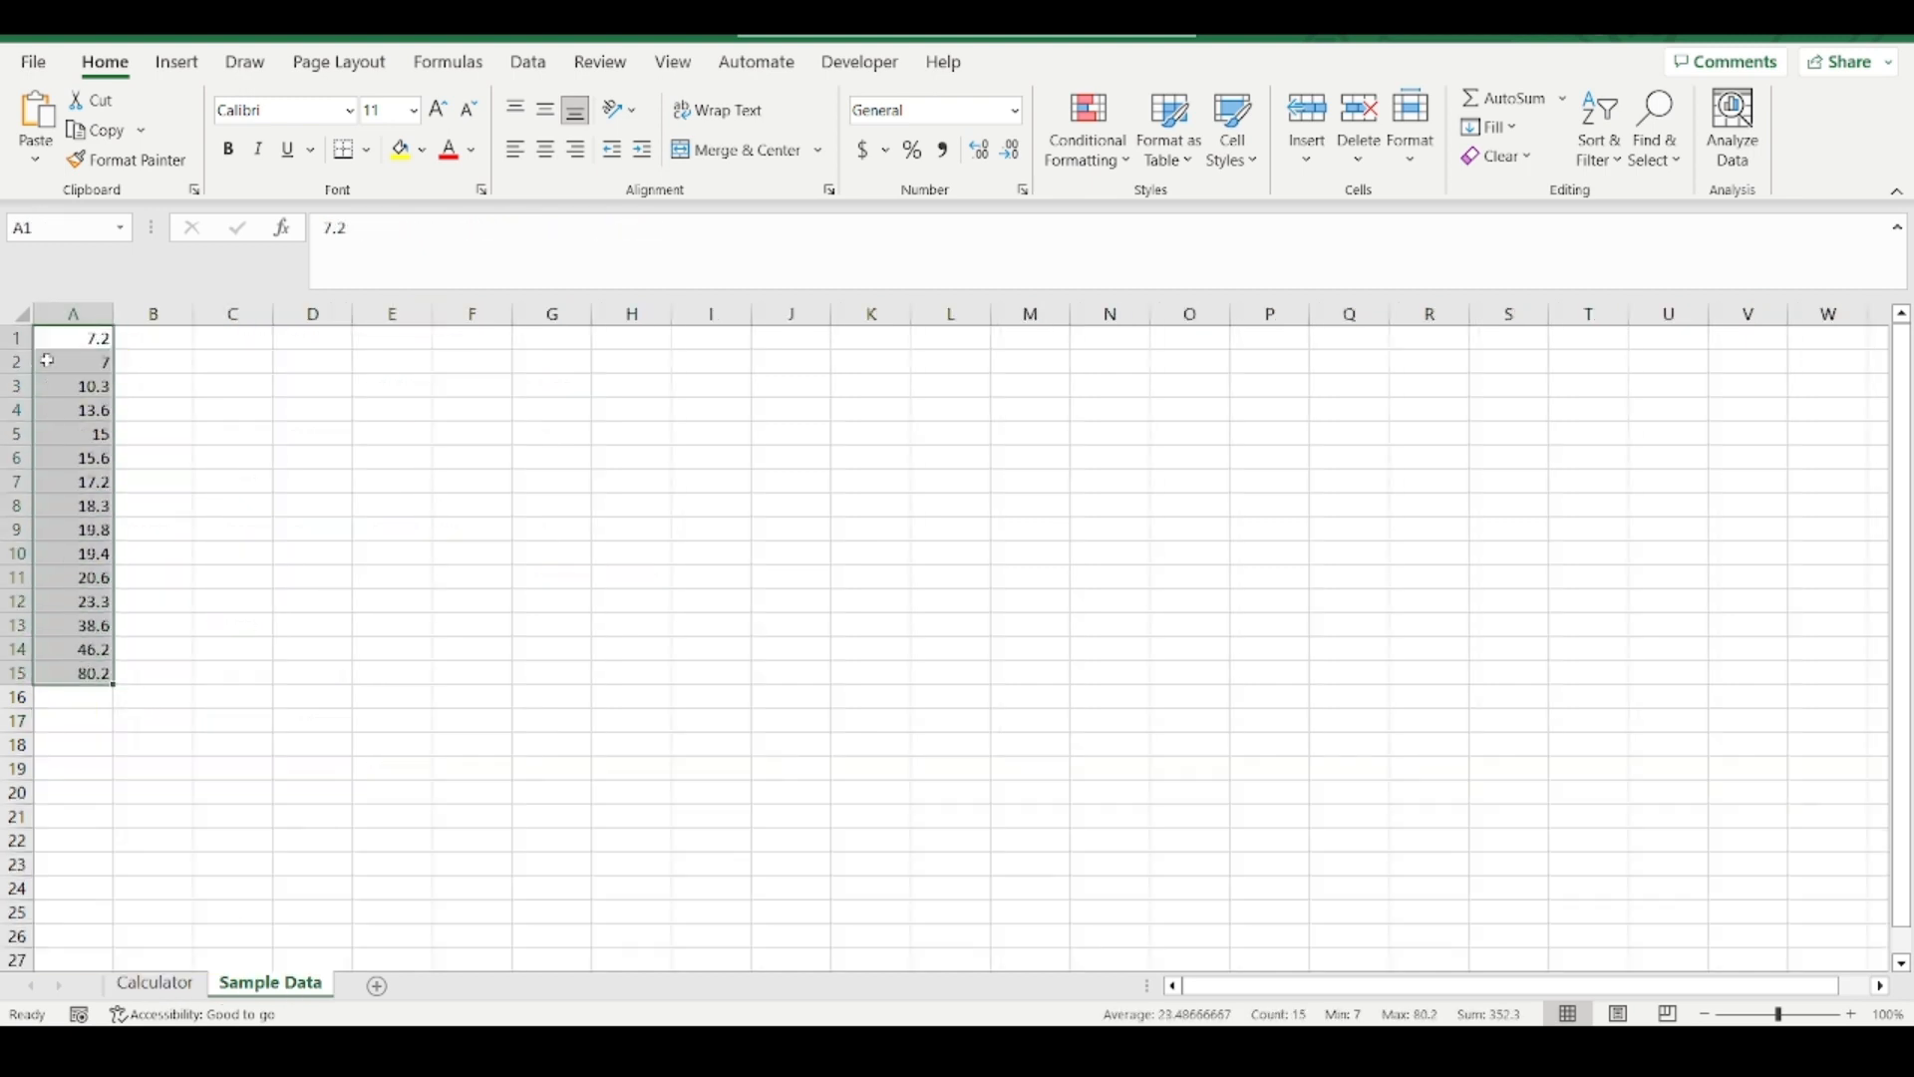
pyautogui.press('ctrl+c')
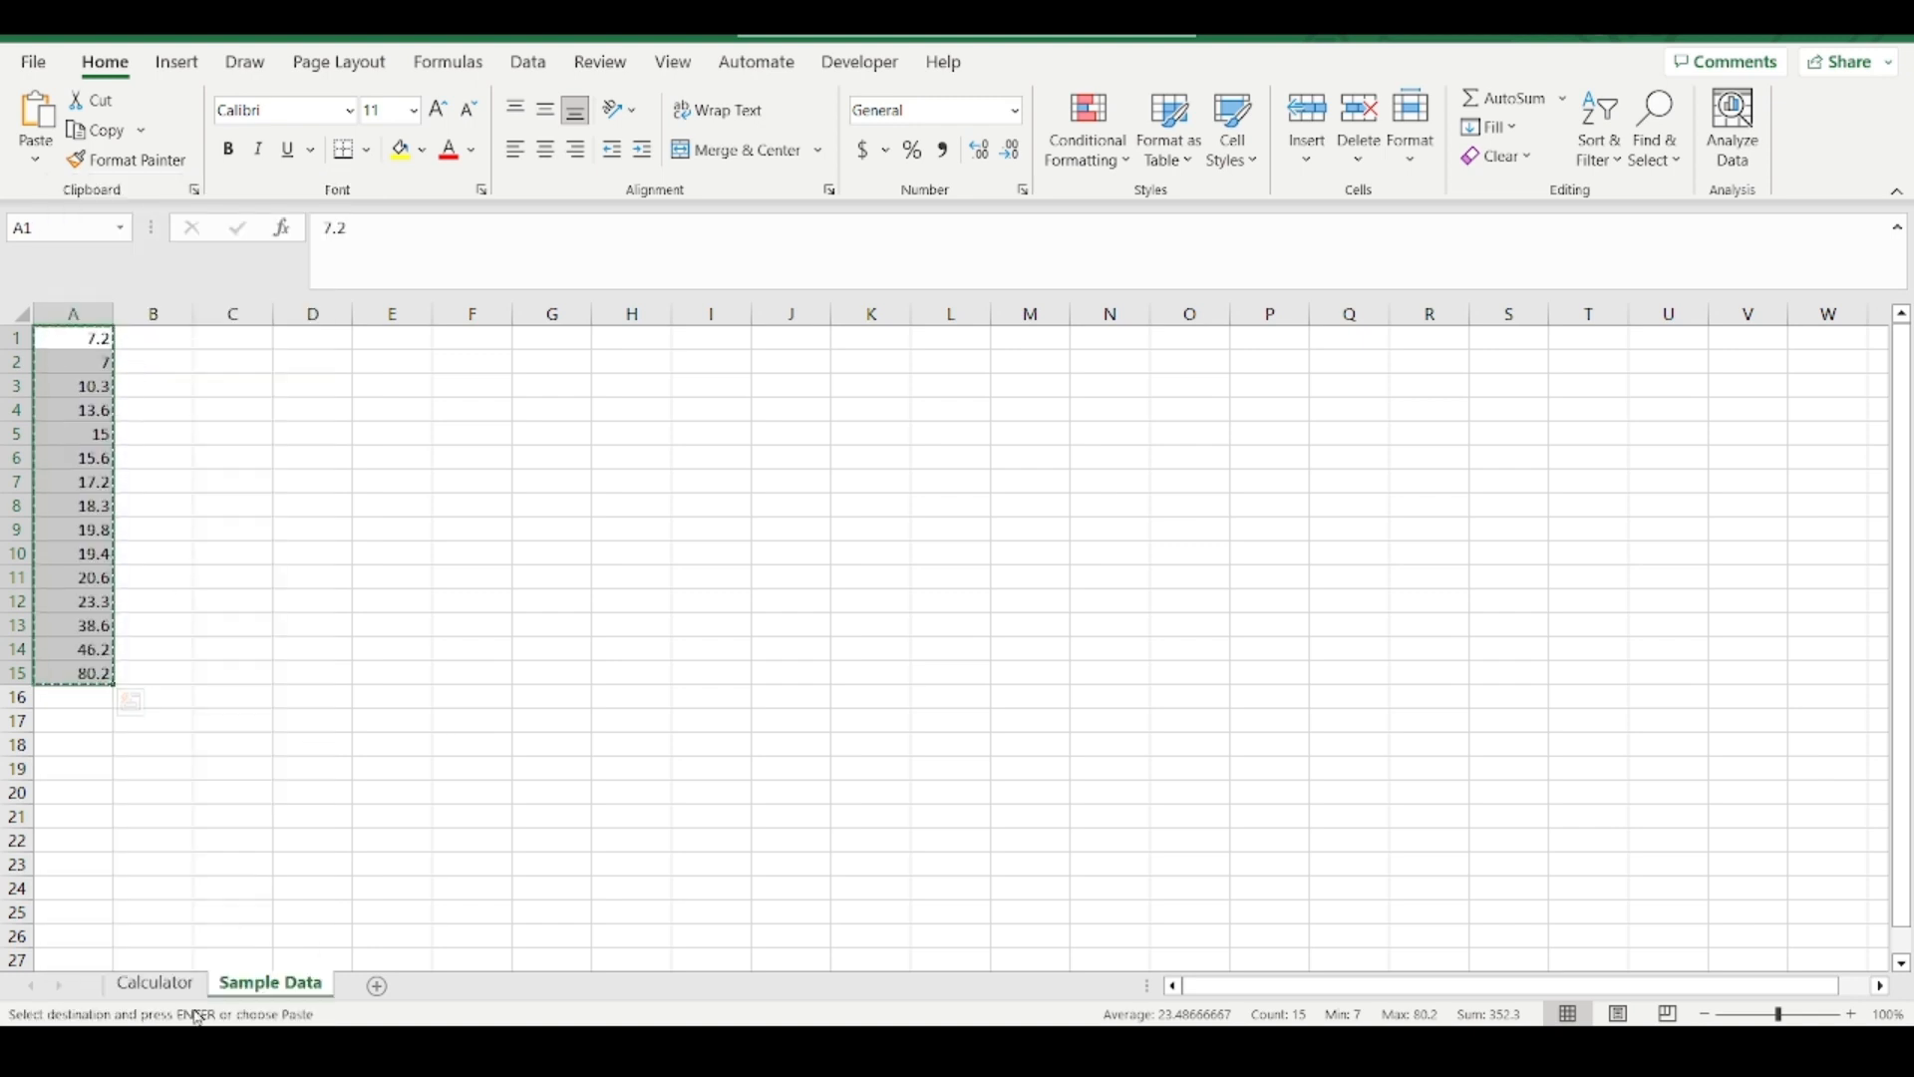
pyautogui.rightClick(61, 361)
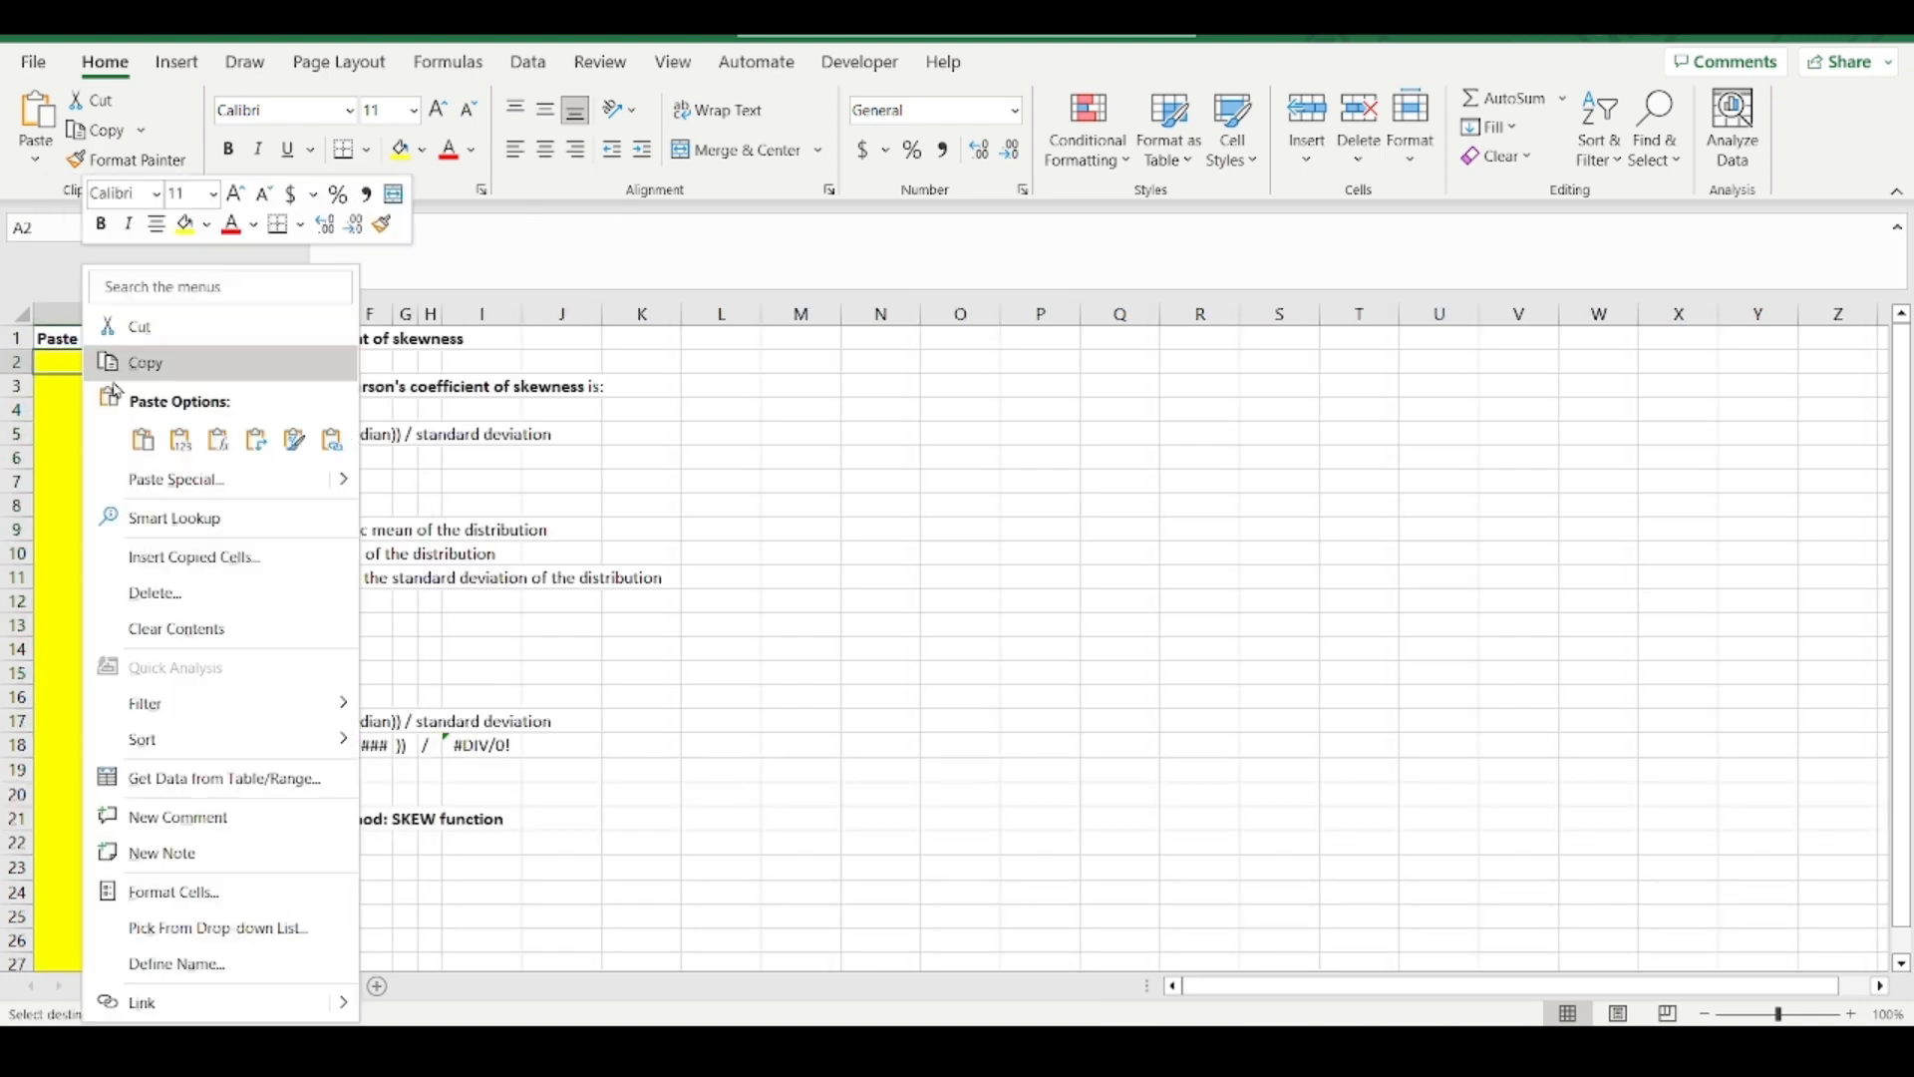